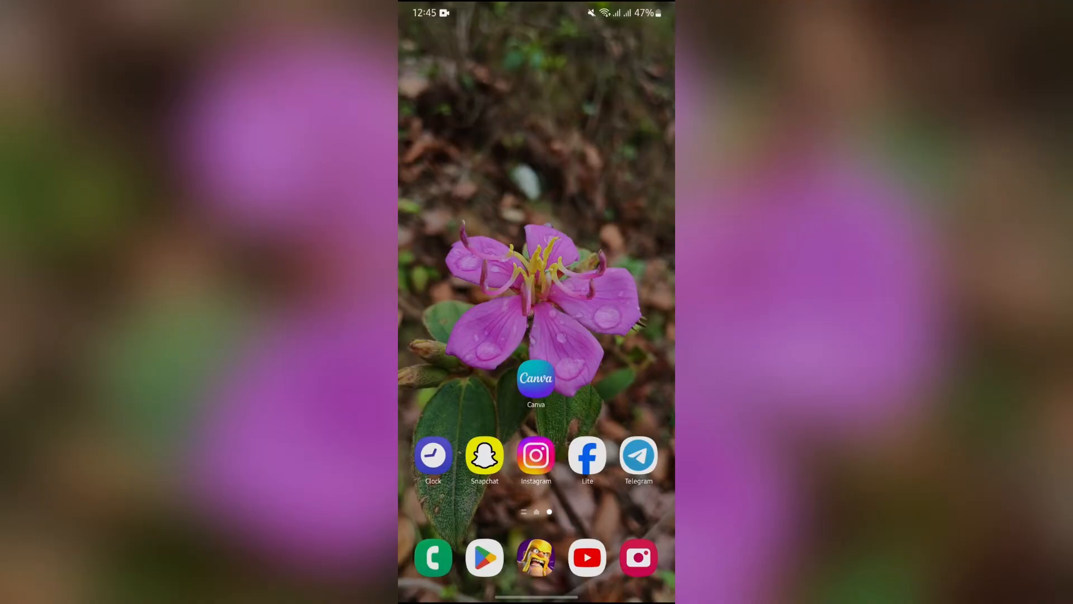
Launch the Canva app from the Android home screen
{"action": "left_click", "coordinate": [536, 379]}
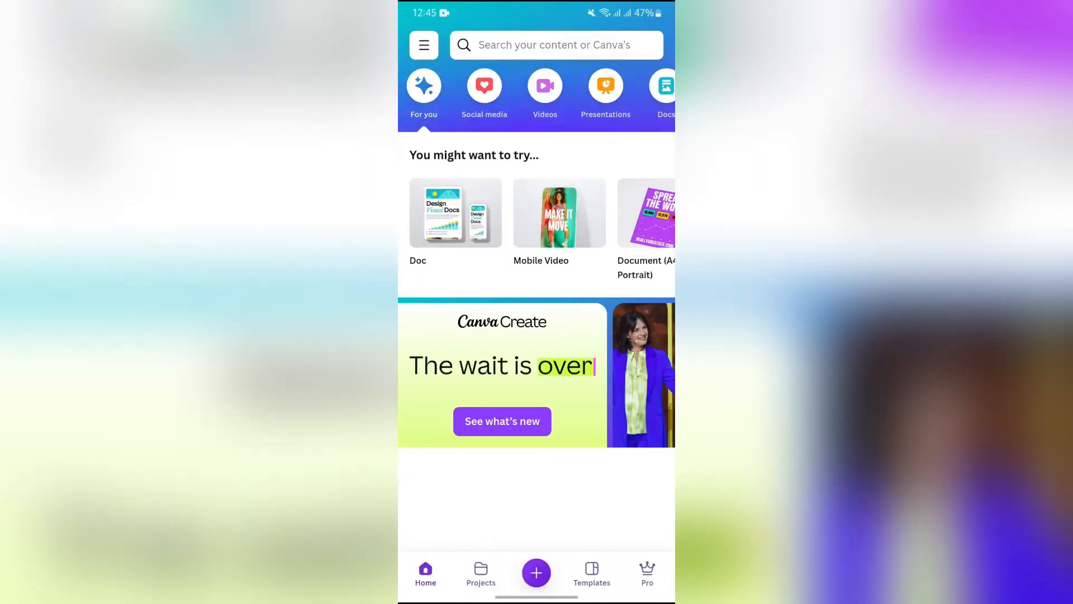
Scroll the home feed down to Recent designs and the pastel blob-border design
{"action": "scroll", "scroll_direction": "down", "scroll_amount": 3}
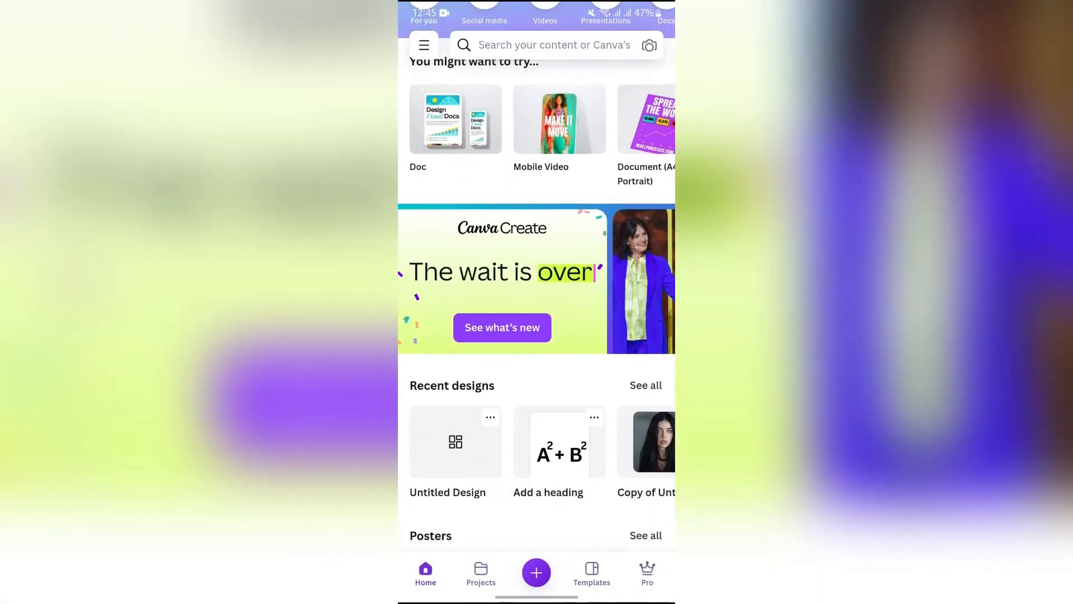
{"action": "scroll", "scroll_direction": "down", "scroll_amount": 3}
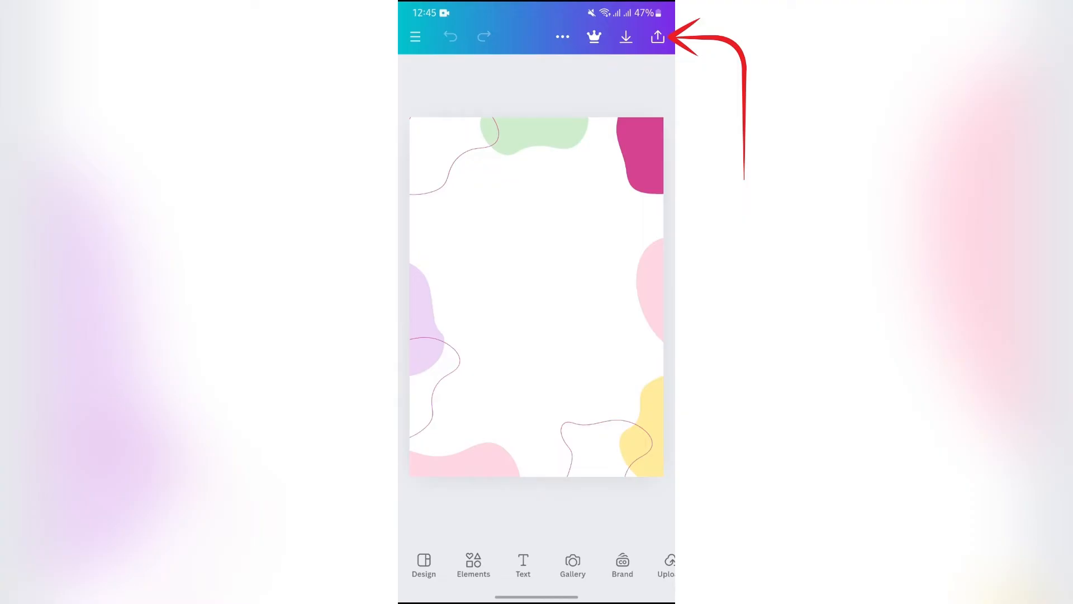
Open the design's Share menu and its Download options, defaulting to PNG for both pages
{"action": "left_click", "coordinate": [656, 36]}
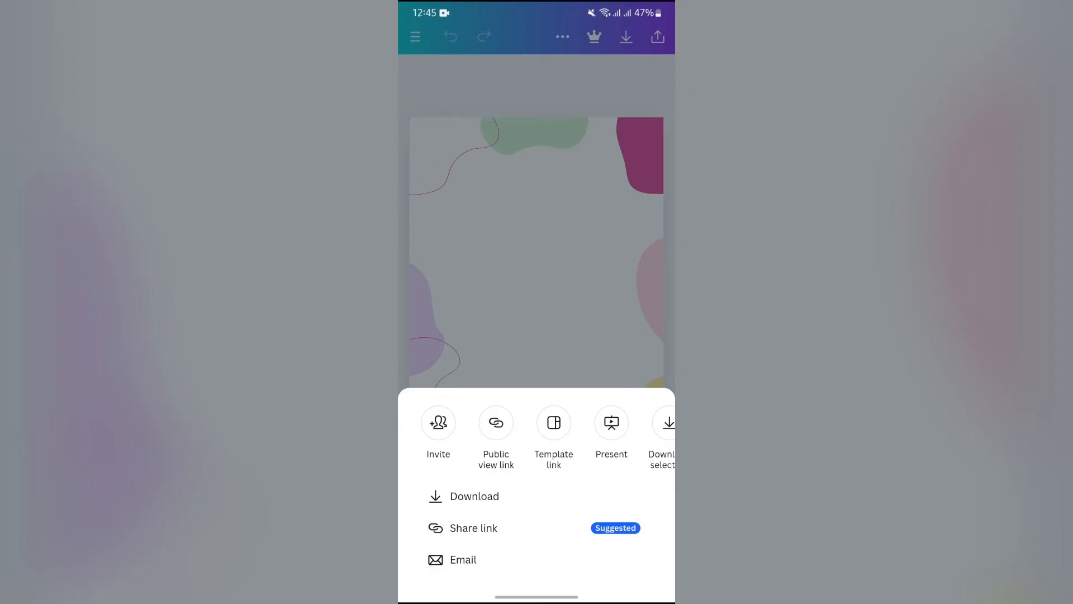
{"action": "left_click", "coordinate": [473, 496]}
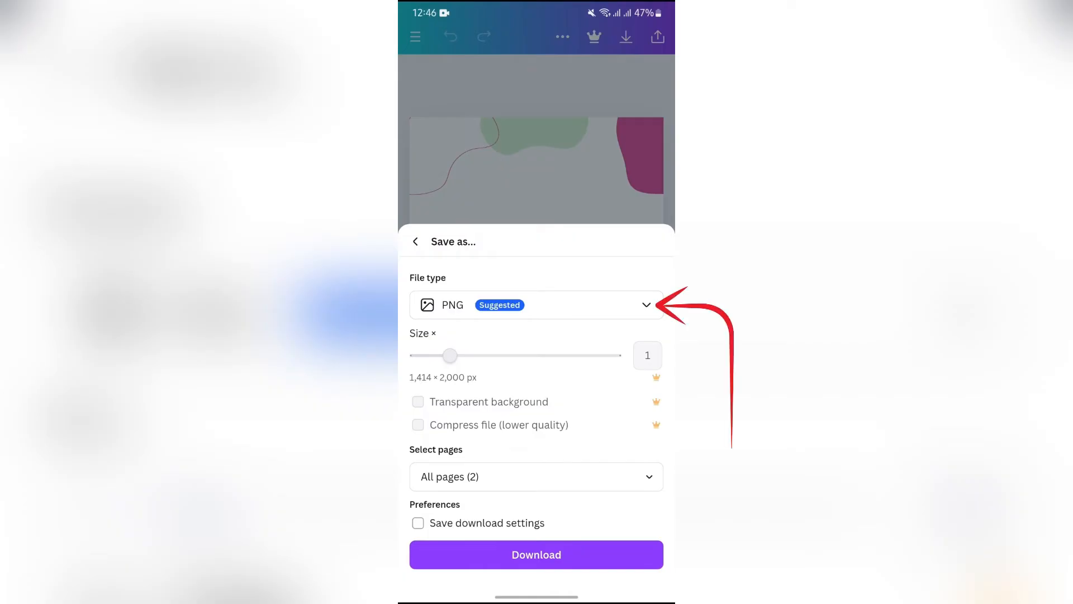
Download both pages as PDF Standard with notes excluded
{"action": "left_click", "coordinate": [536, 304]}
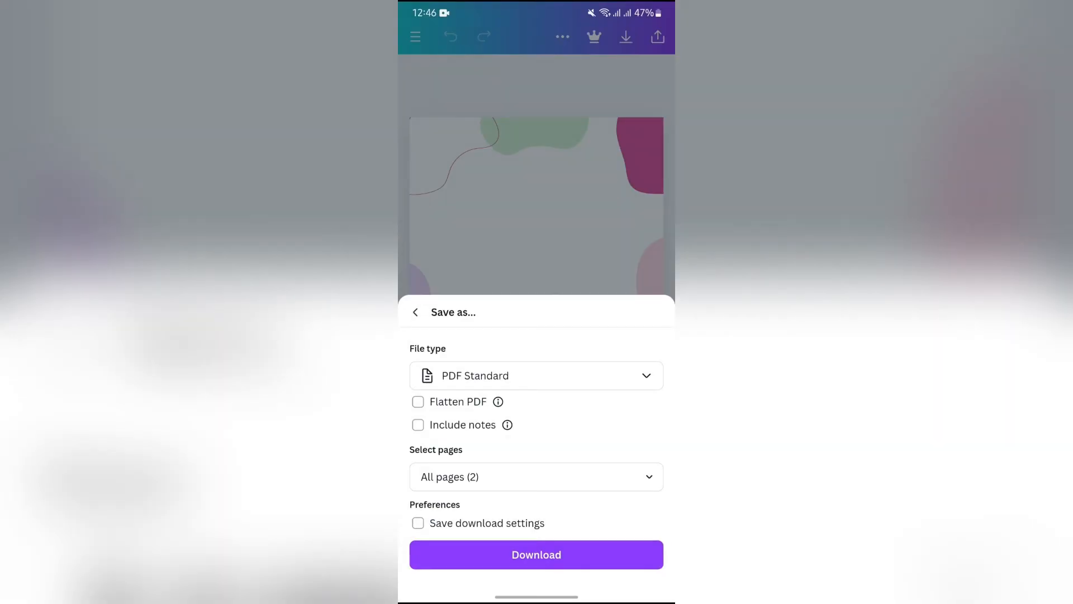
{"action": "left_click", "coordinate": [417, 424]}
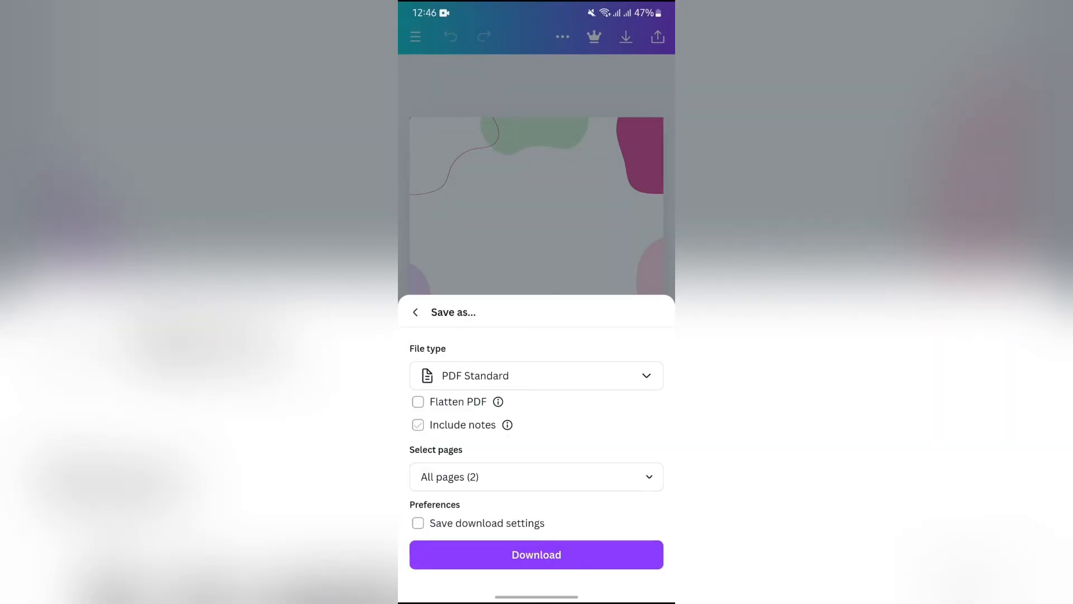
{"action": "left_click", "coordinate": [418, 424]}
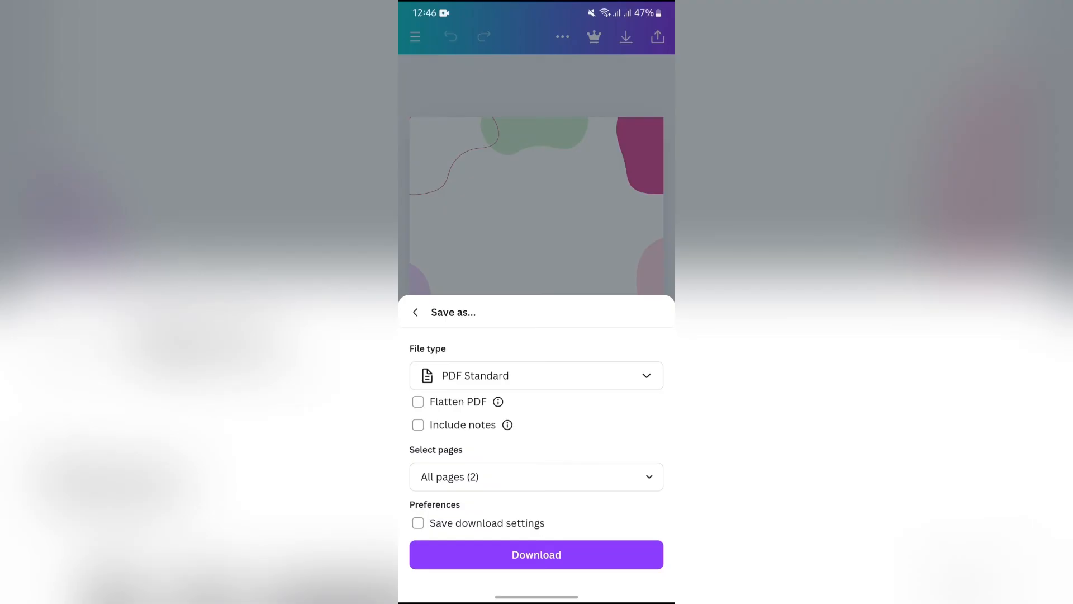
{"action": "left_click", "coordinate": [536, 555]}
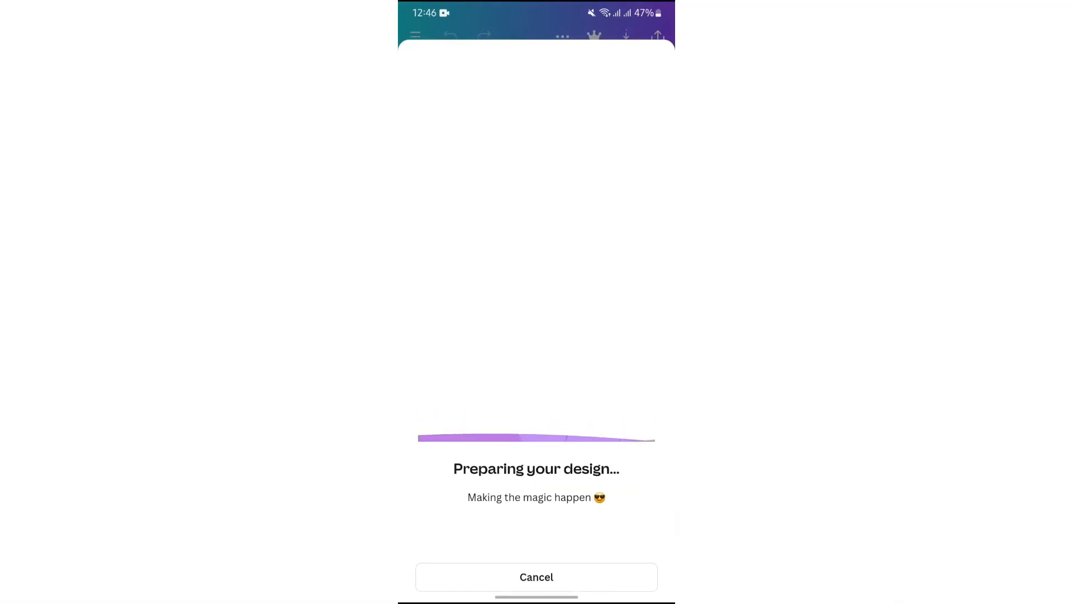